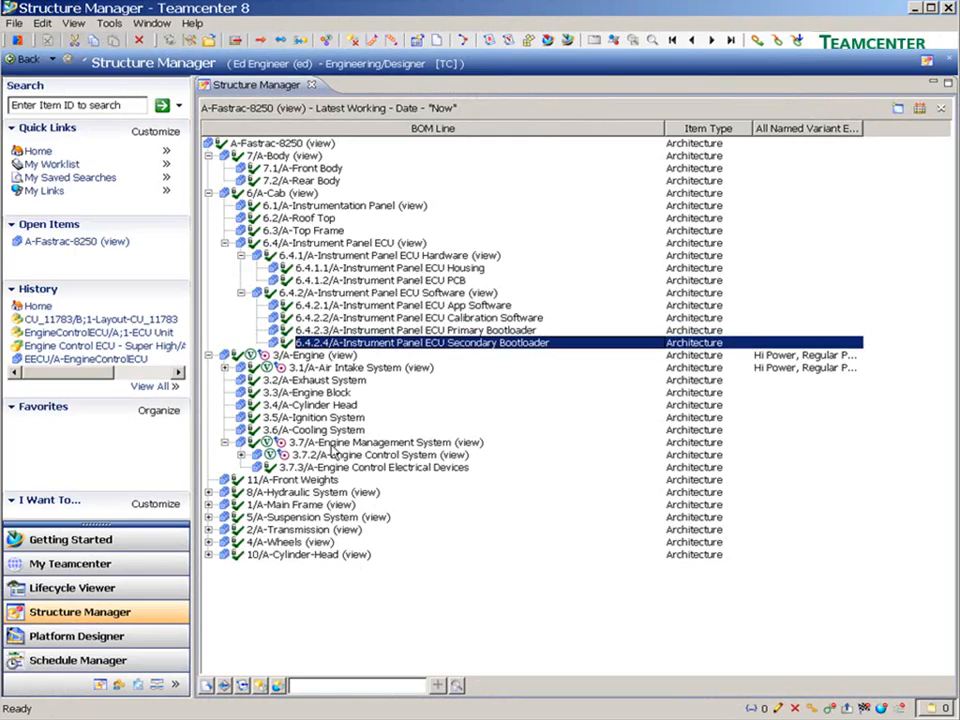
Expand the Engine Control System BOM line to reveal its sensors, ECU hardware, software and calibration children.
left_click(376, 456)
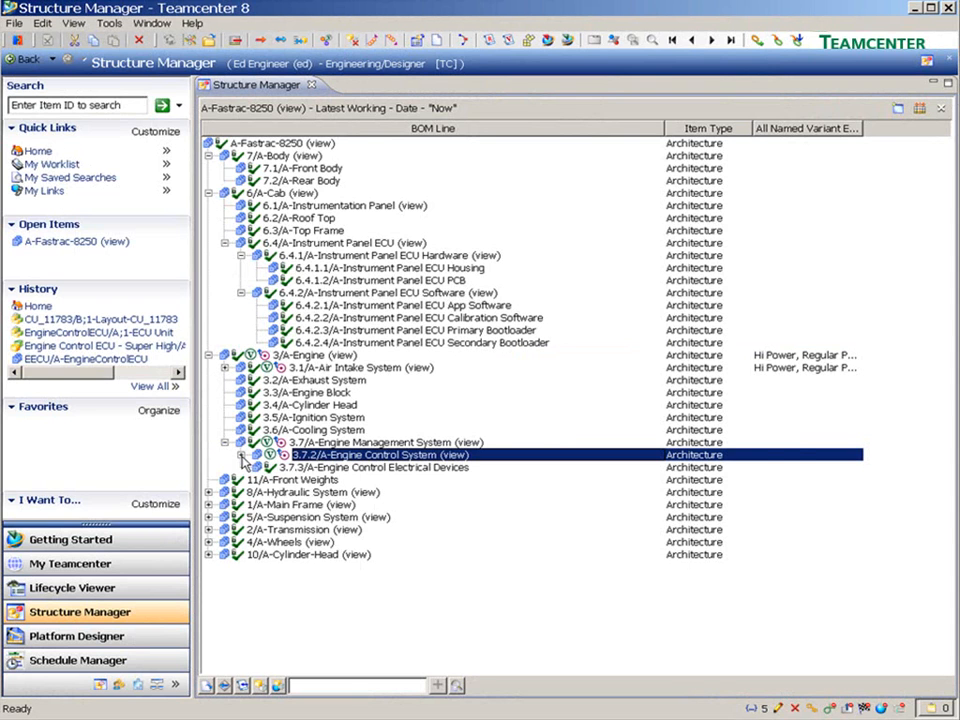
left_click(242, 456)
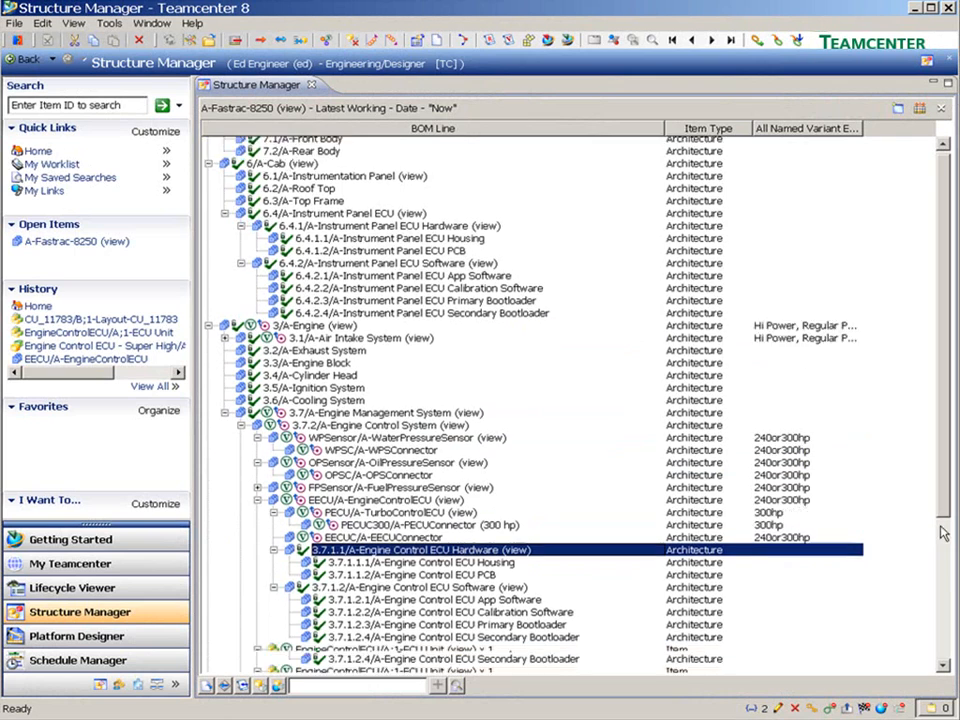
scroll("down", 3)
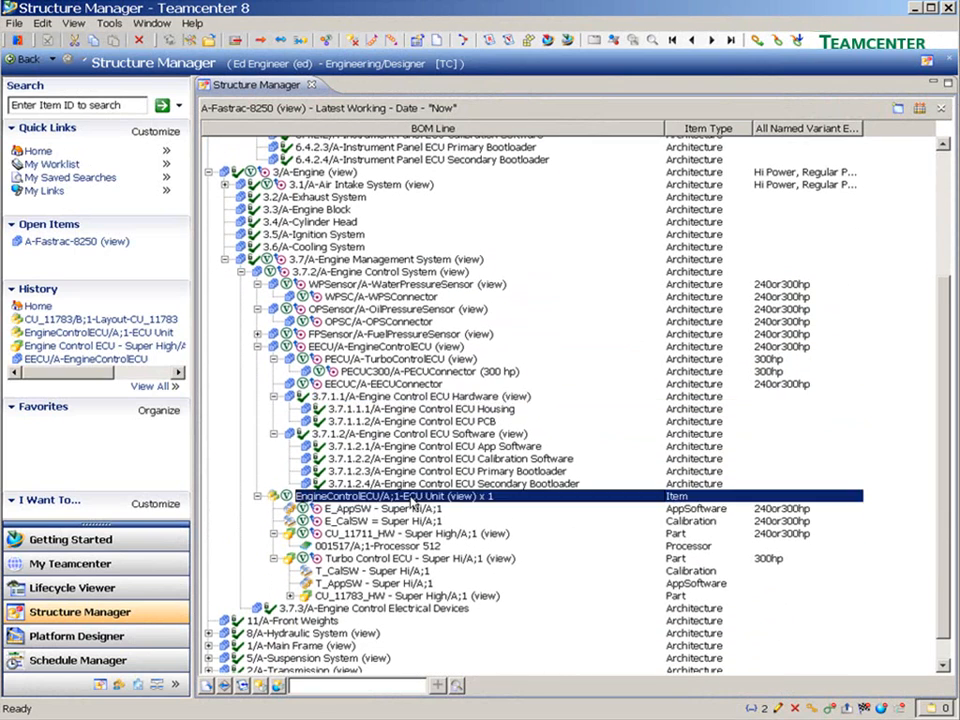
scroll("down", 3)
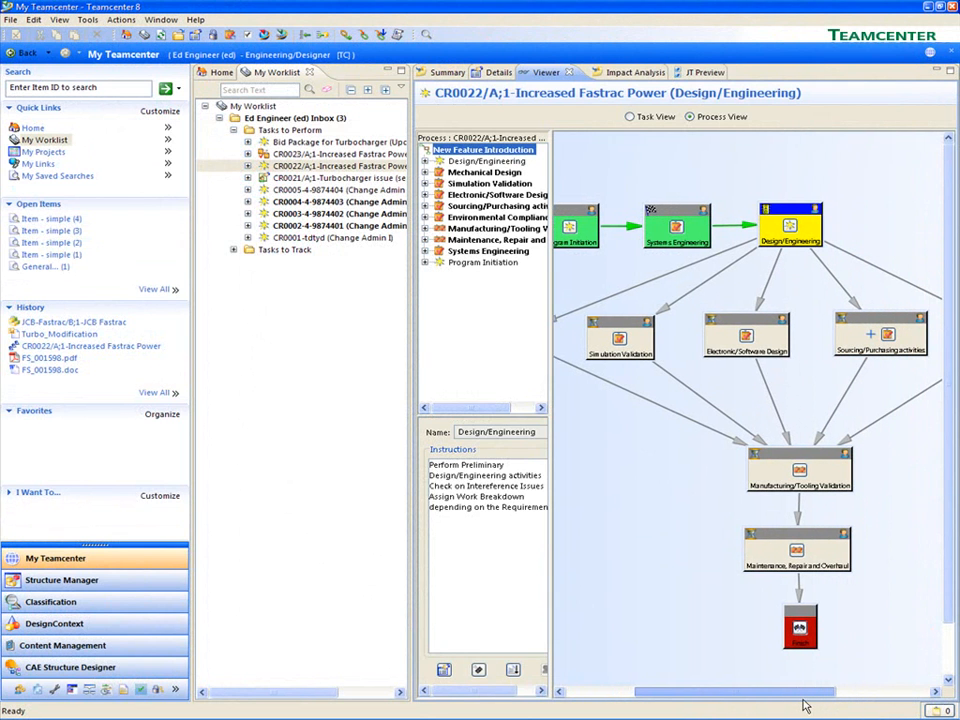
Select CR00022's target JCB-Fastrac/B;1 and show its tractor preview in the Viewer.
scroll("right", 3)
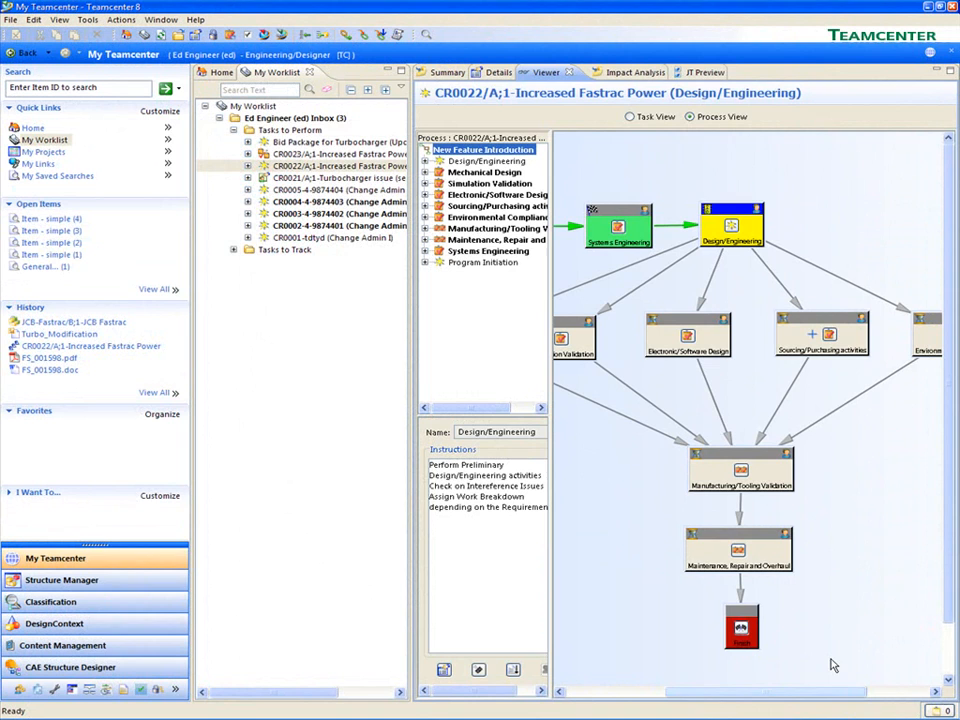
left_click(820, 336)
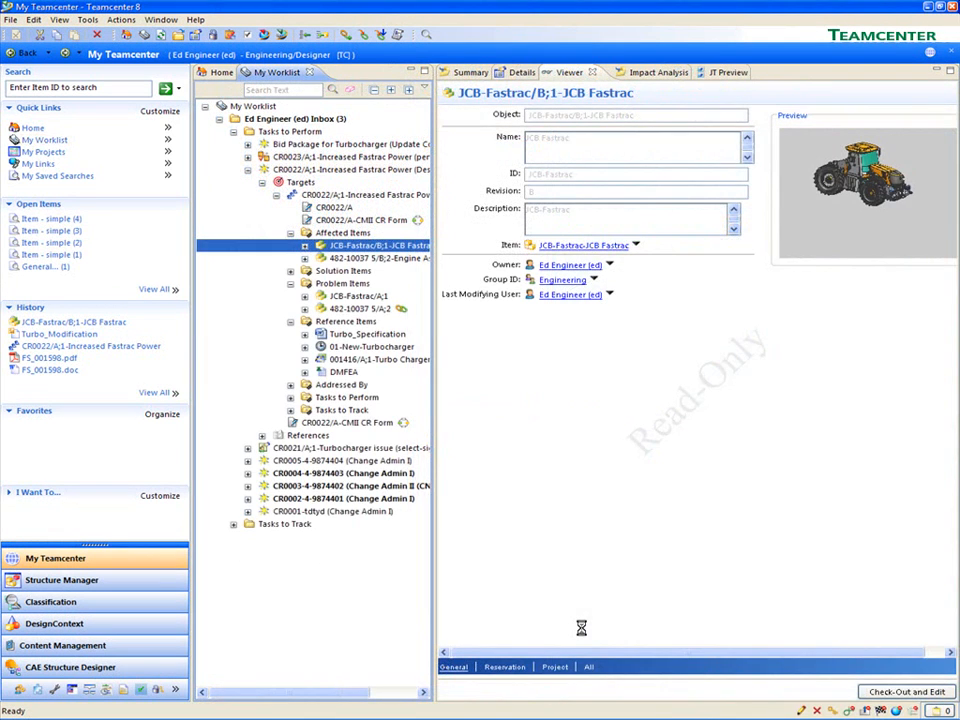
left_click(60, 580)
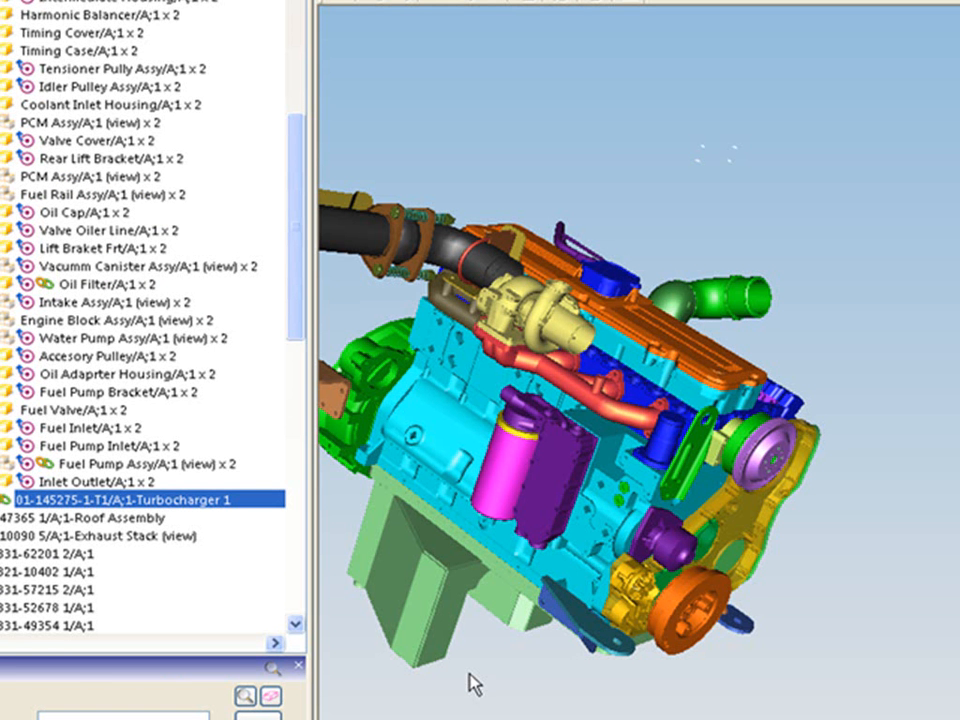
mouse_move(448, 258)
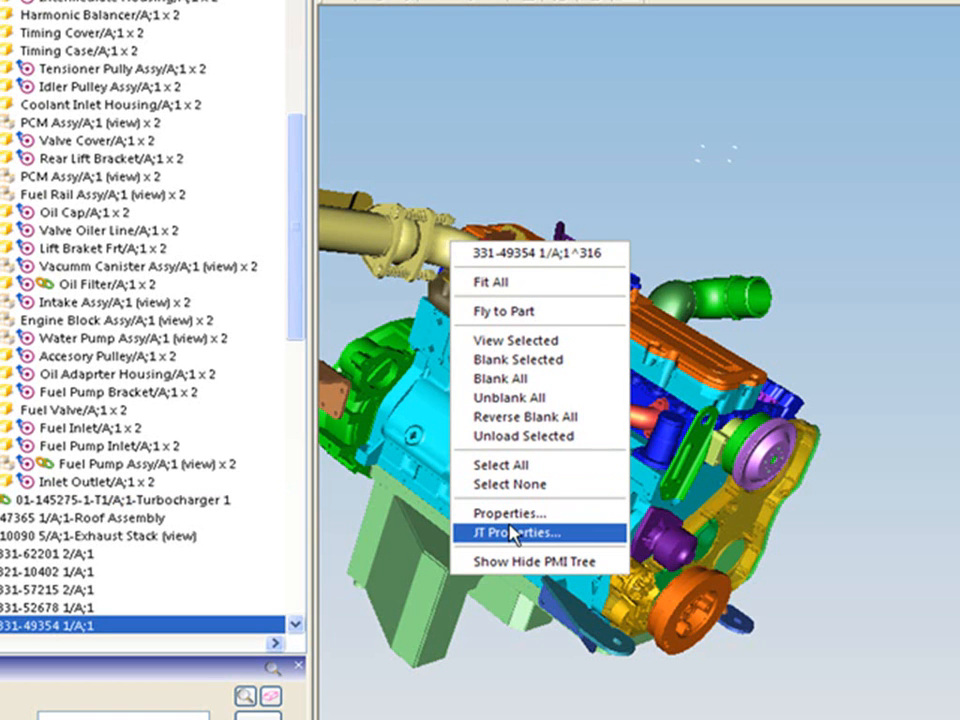
Show the exhaust manifold part 331-49354 JT properties with its ProE WildFire4 CAD source attributes.
left_click(514, 532)
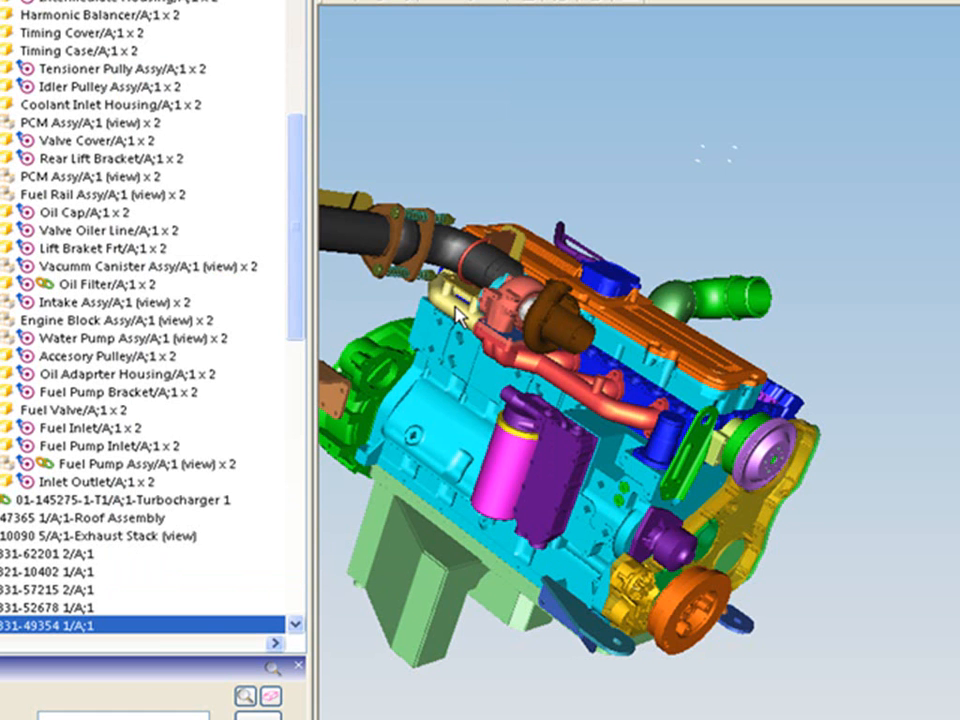
right_click(460, 320)
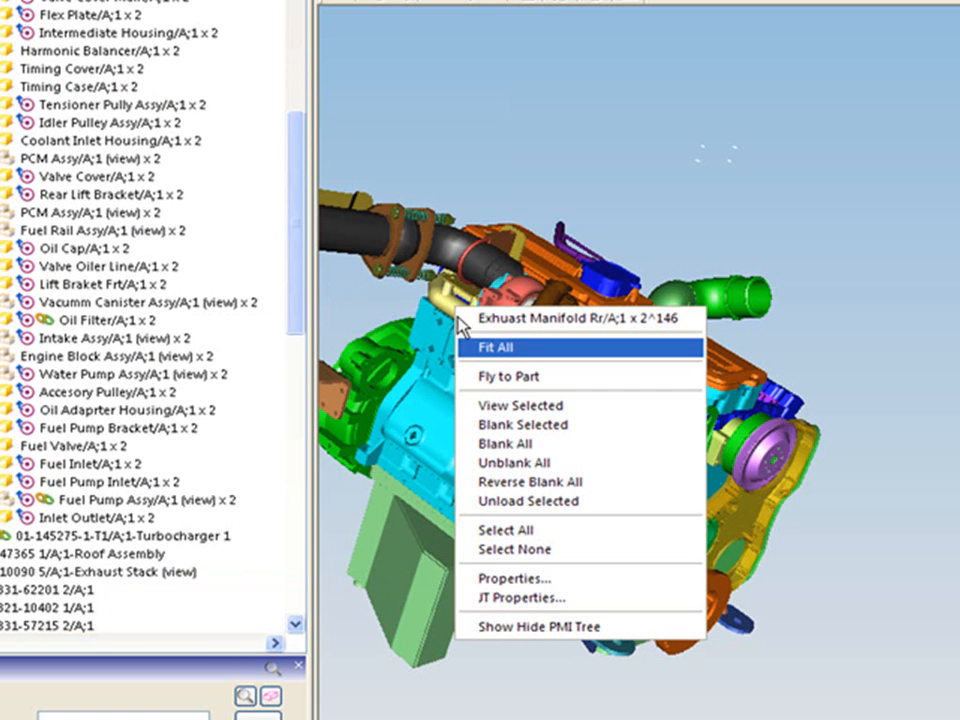
left_click(514, 578)
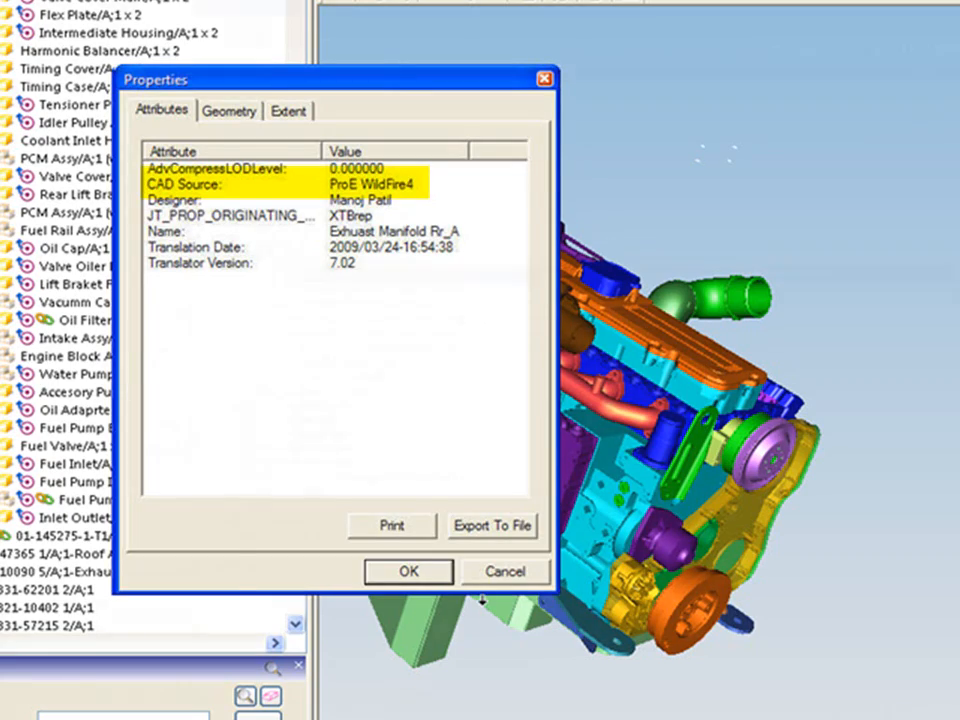
left_click(408, 572)
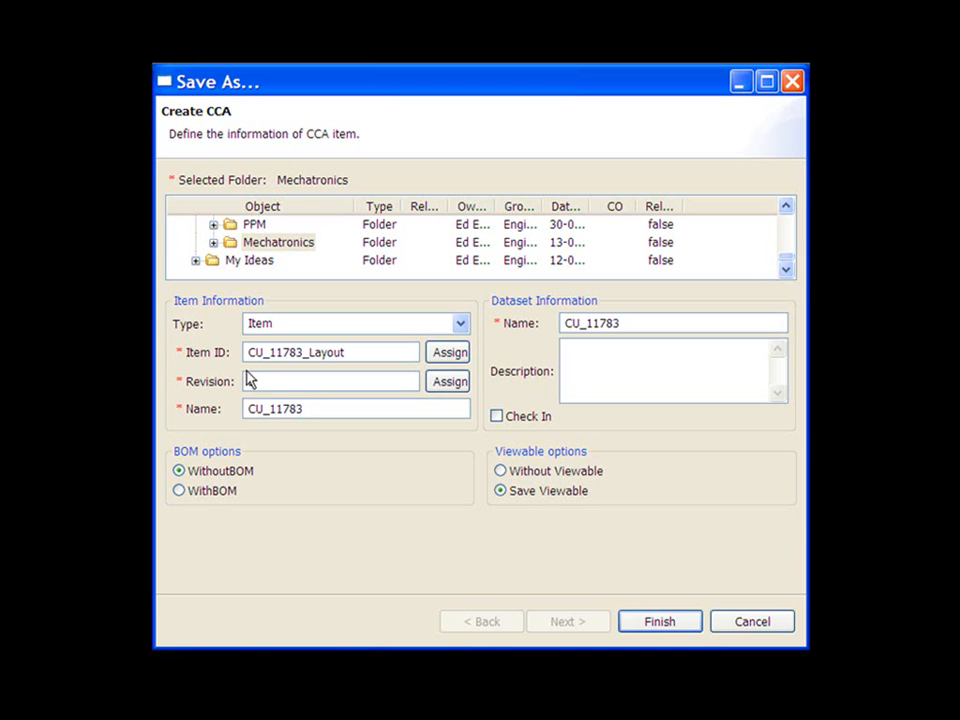
Finish saving CU_11783 as revision B WithBOM and view it under the Mechatronics folder.
left_click(180, 490)
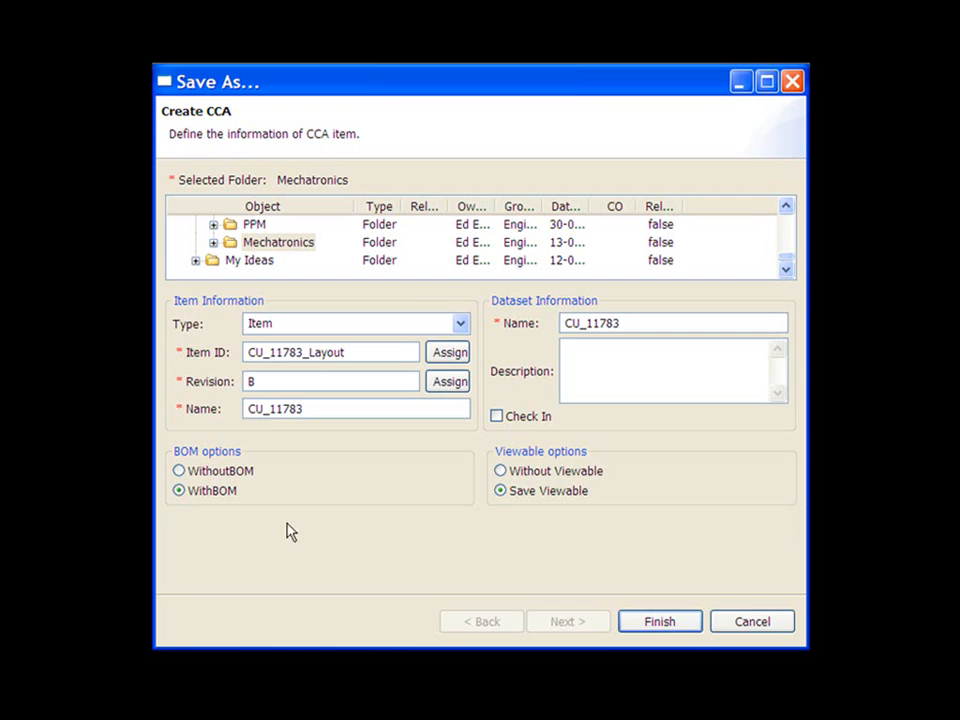
left_click(660, 620)
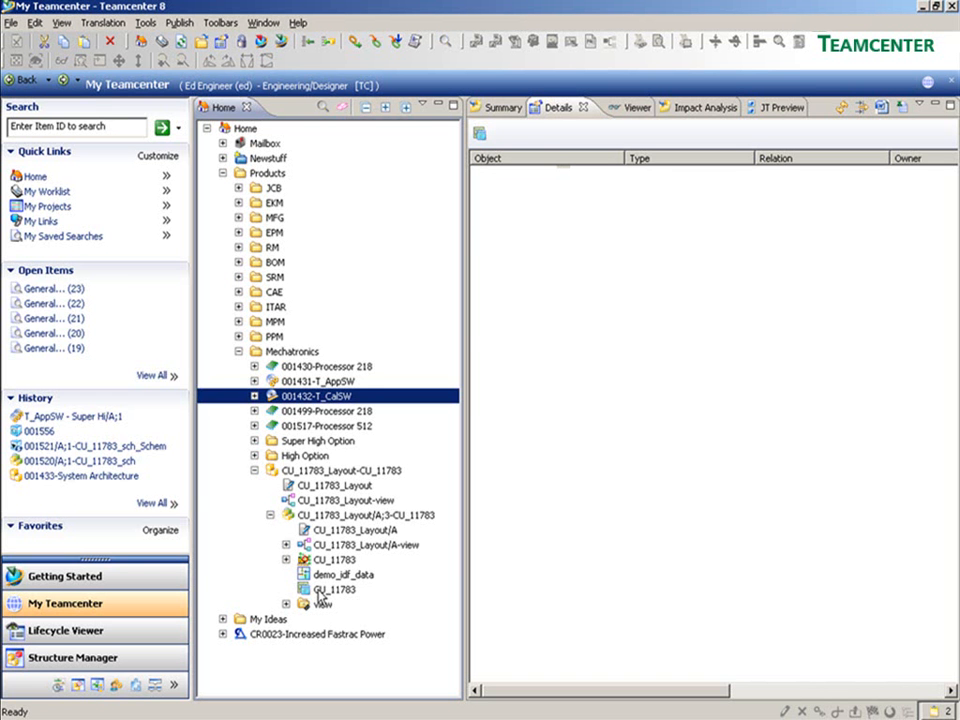
left_click(334, 588)
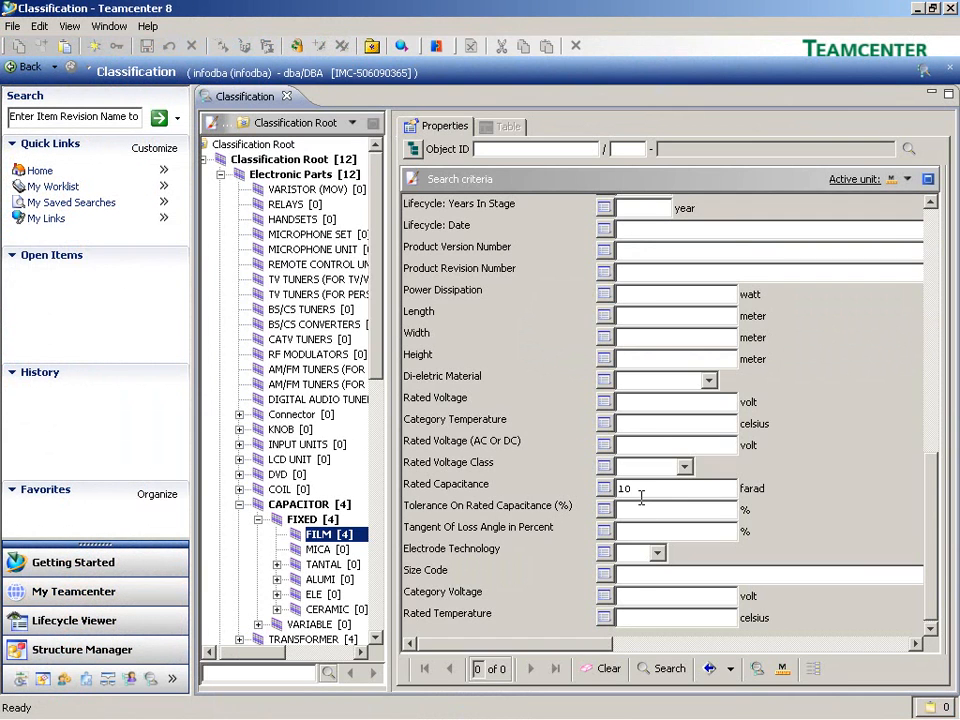
Search FILM capacitors with rated capacitance 10, then show the ST Microelectronics vendor part M48Z2M1Y.
left_click(668, 668)
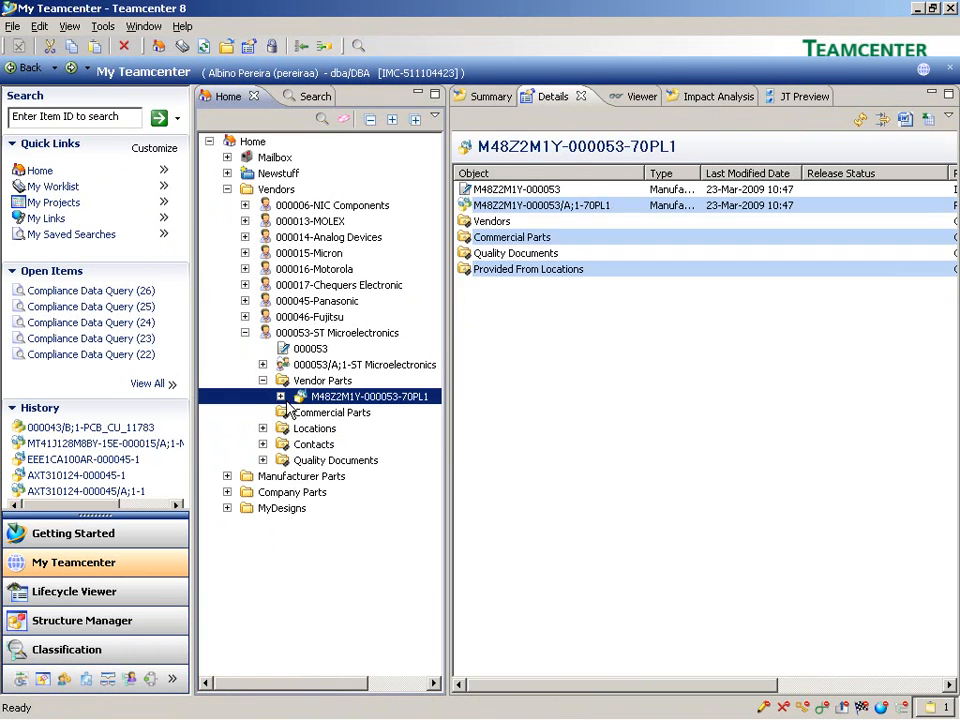
left_click(280, 428)
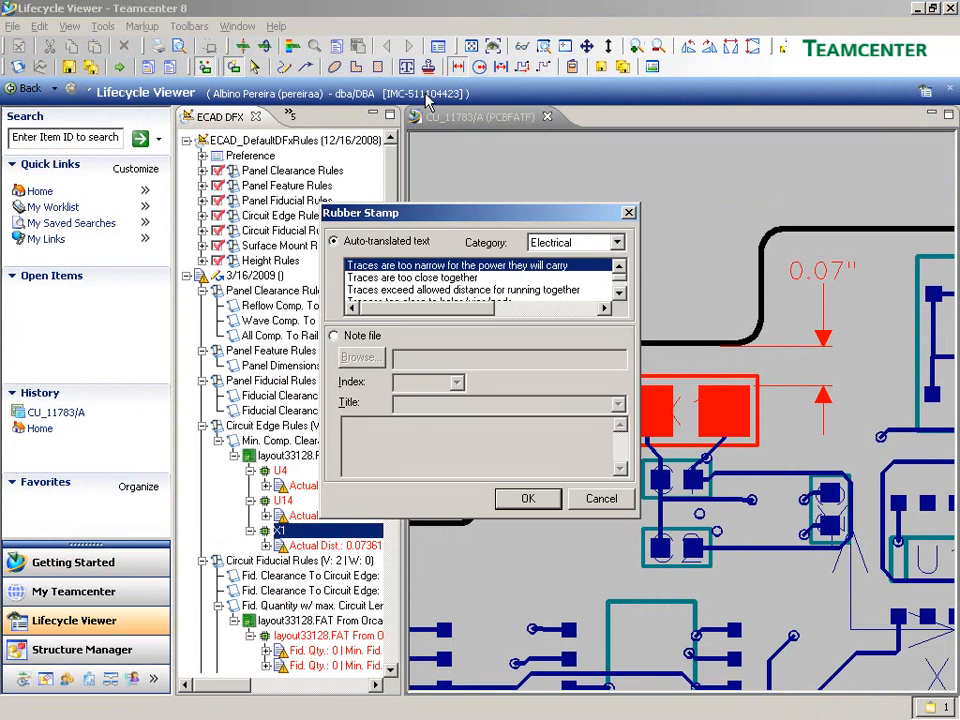
Place an Electrical 'Clearance to circuit edge' rubber stamp on the PCB layout.
left_click(624, 292)
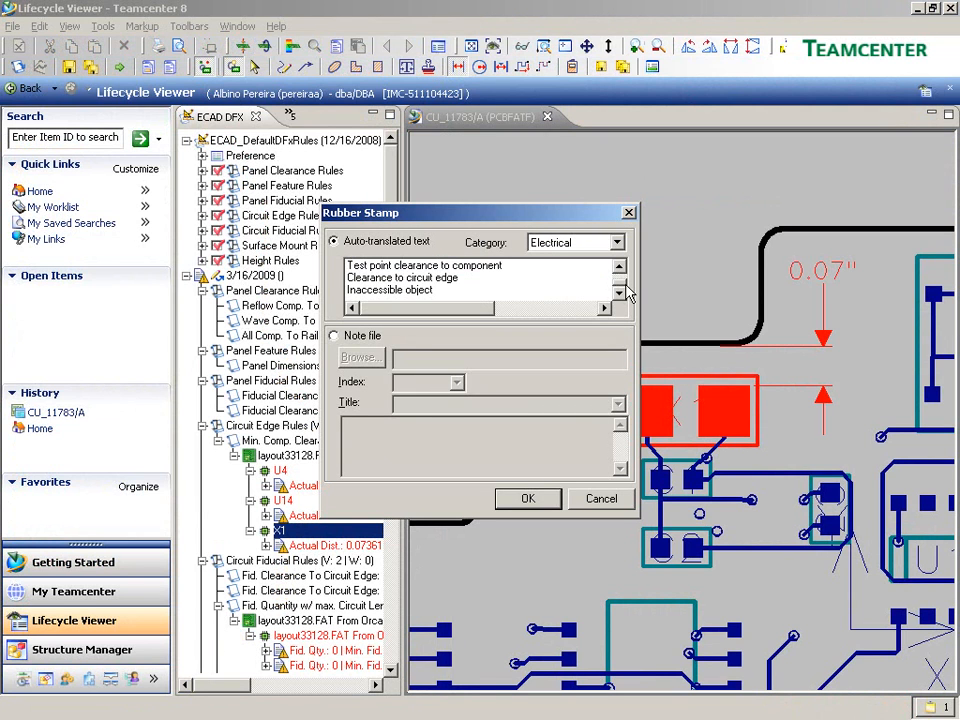
left_click(402, 276)
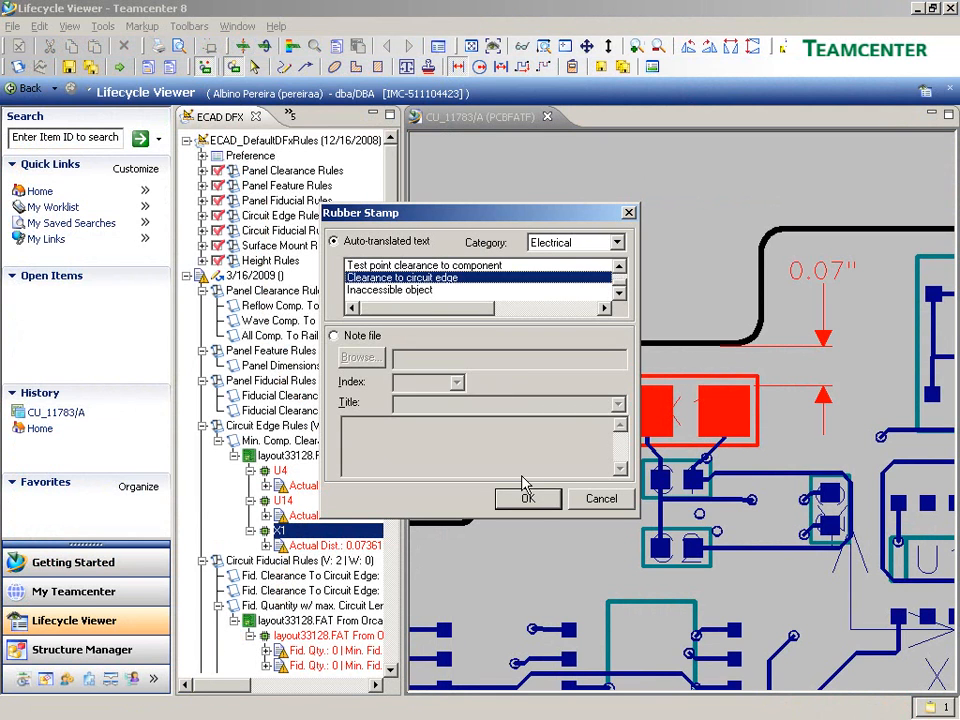
left_click(528, 498)
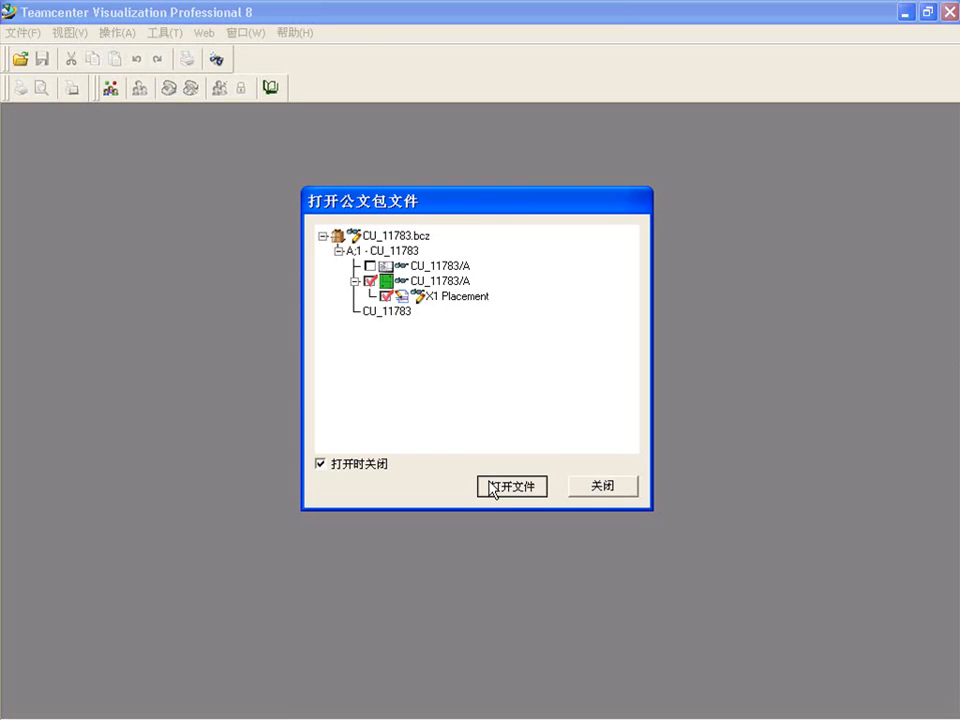
Open the checked CU_11783 package files to show the schematic and PCB layout.
left_click(512, 486)
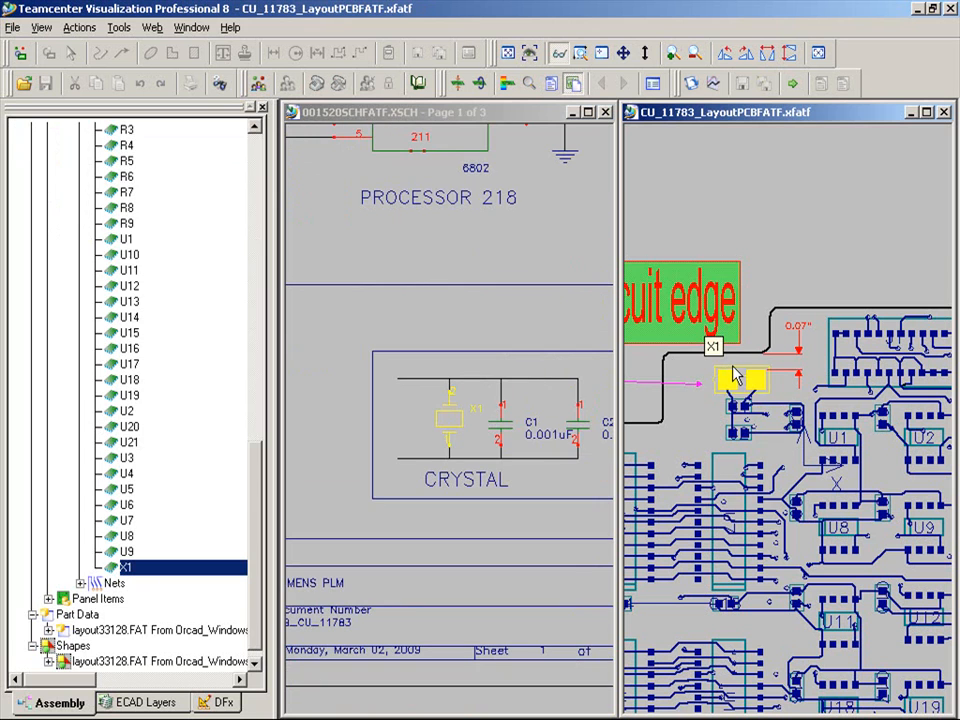
mouse_move(736, 376)
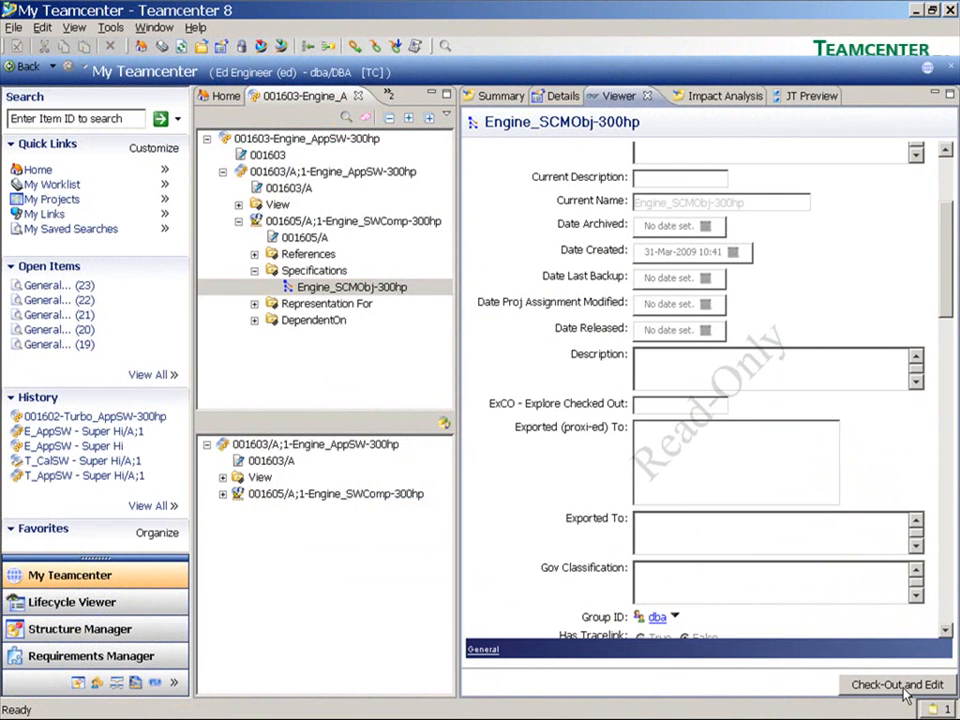
Check out Engine_SCMObj-300hp, then check it in with comment 'finished editing source code'.
left_click(896, 684)
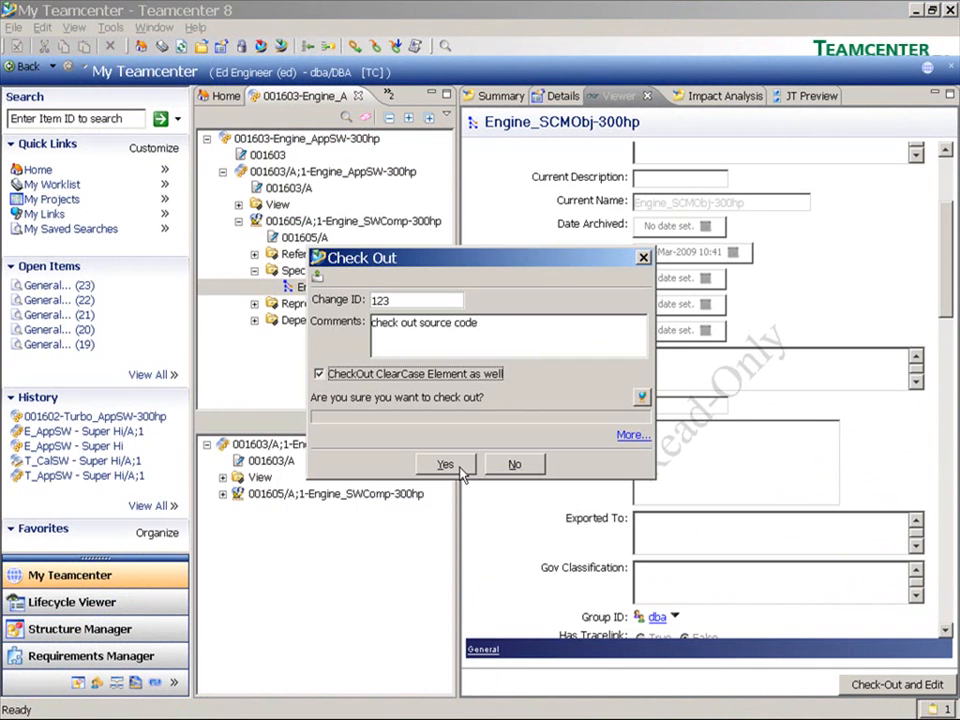
left_click(444, 464)
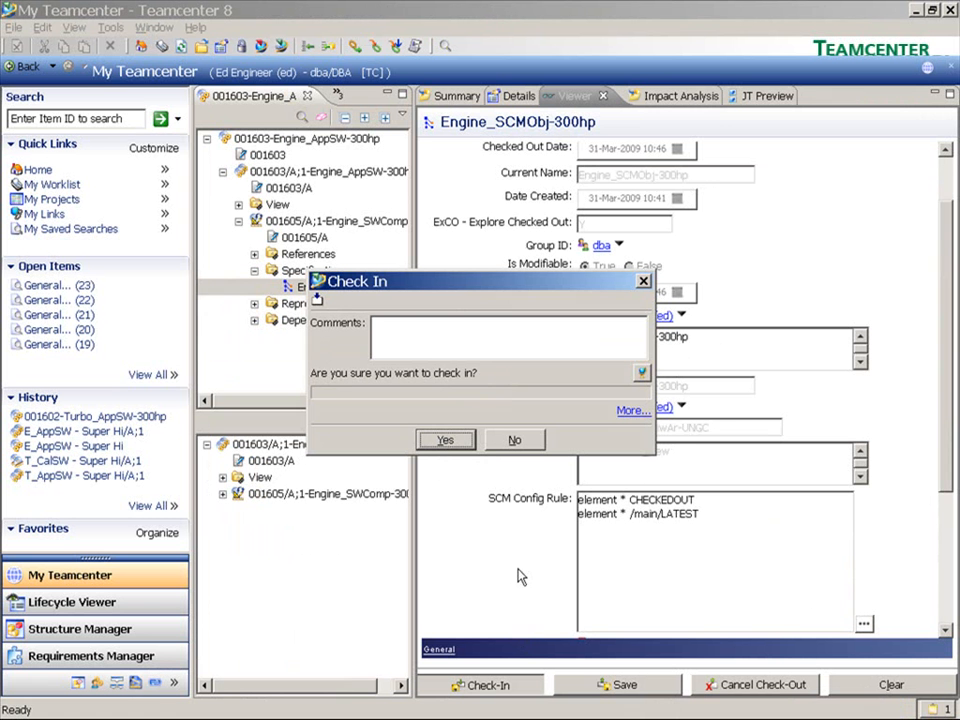
type("finished editing source code")
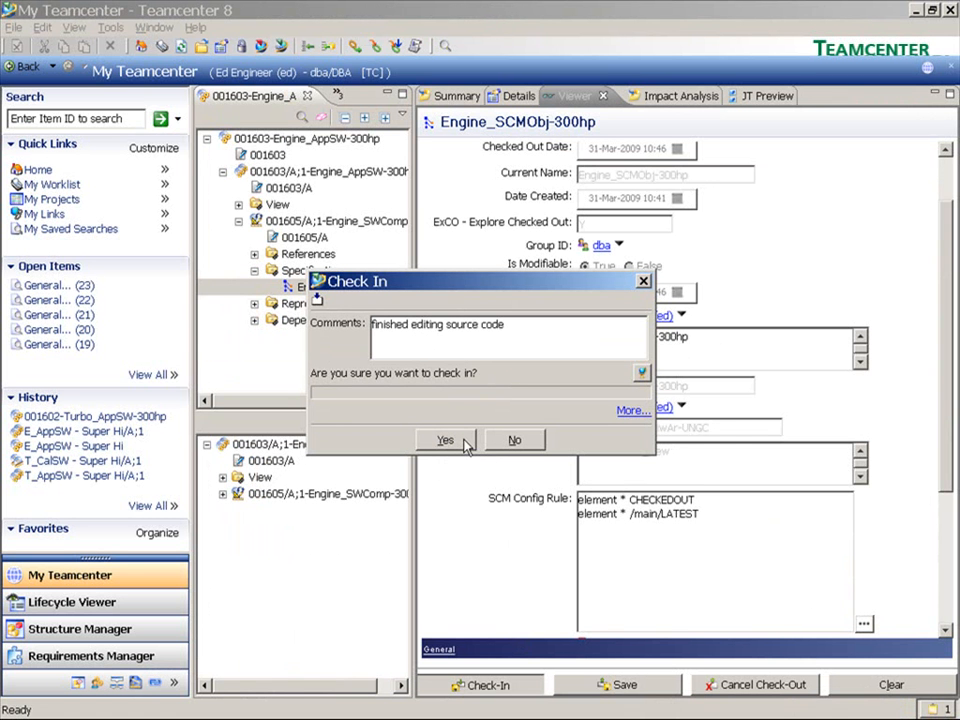
left_click(444, 440)
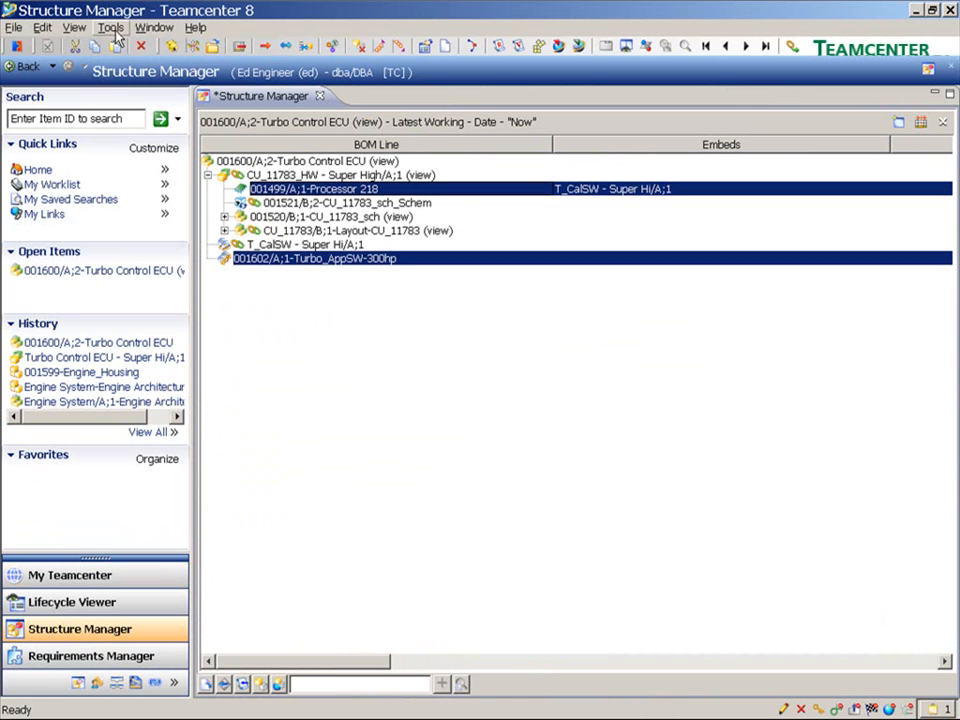
Use Embedded Software Manager to associate Turbo_AppSW-300hp to the Processor 218 line.
left_click(110, 28)
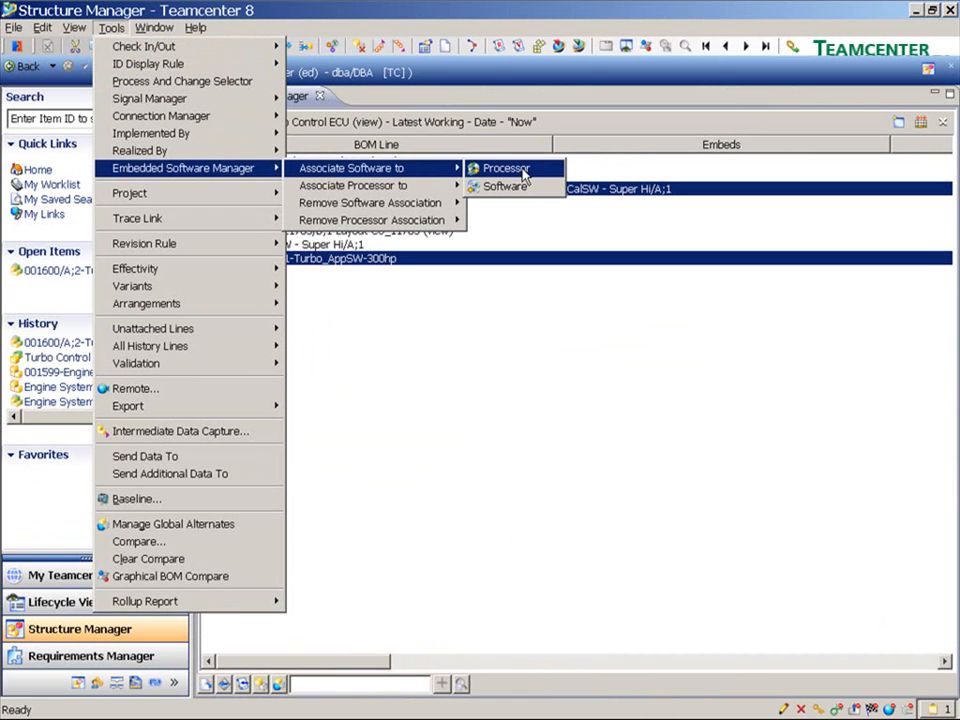
left_click(504, 168)
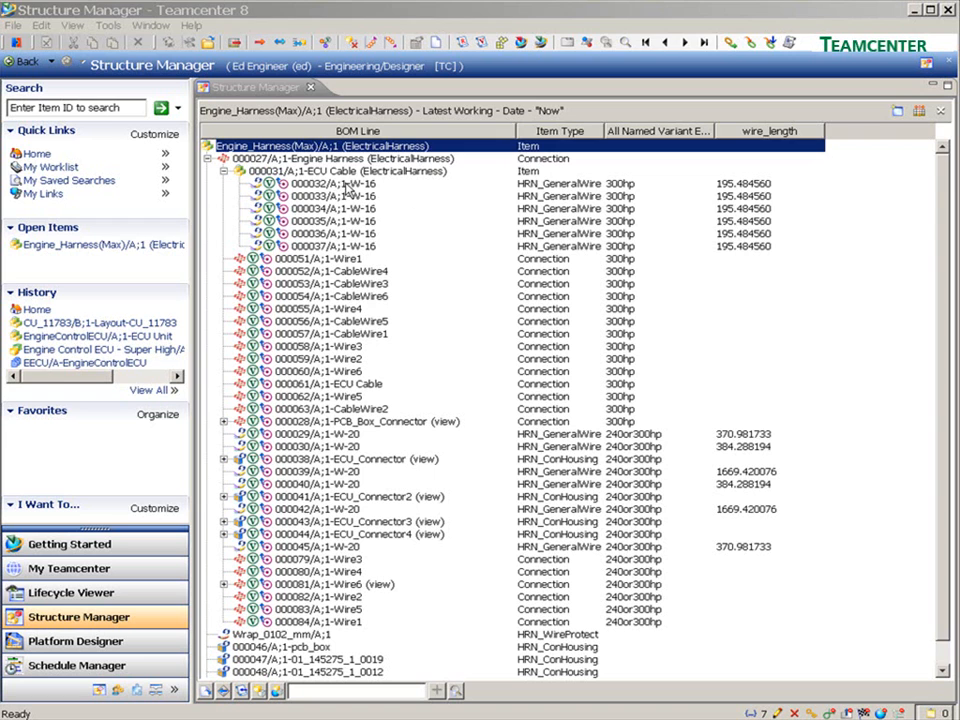
Select a W-16 wire and a cable wire row in the Engine_Harness(Max) structure.
left_click(350, 196)
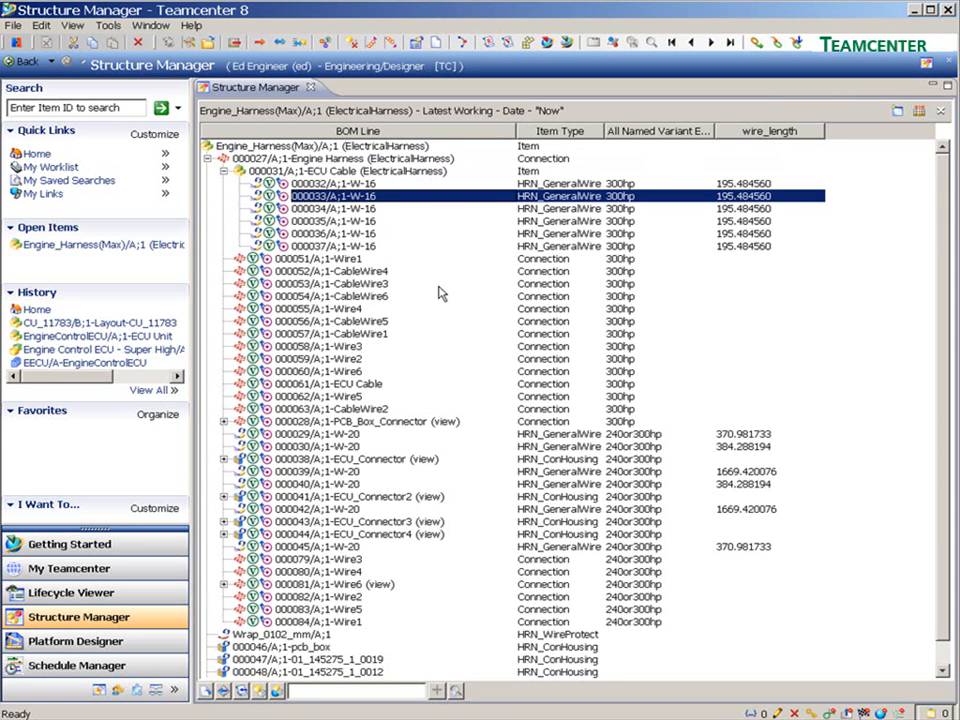
left_click(330, 184)
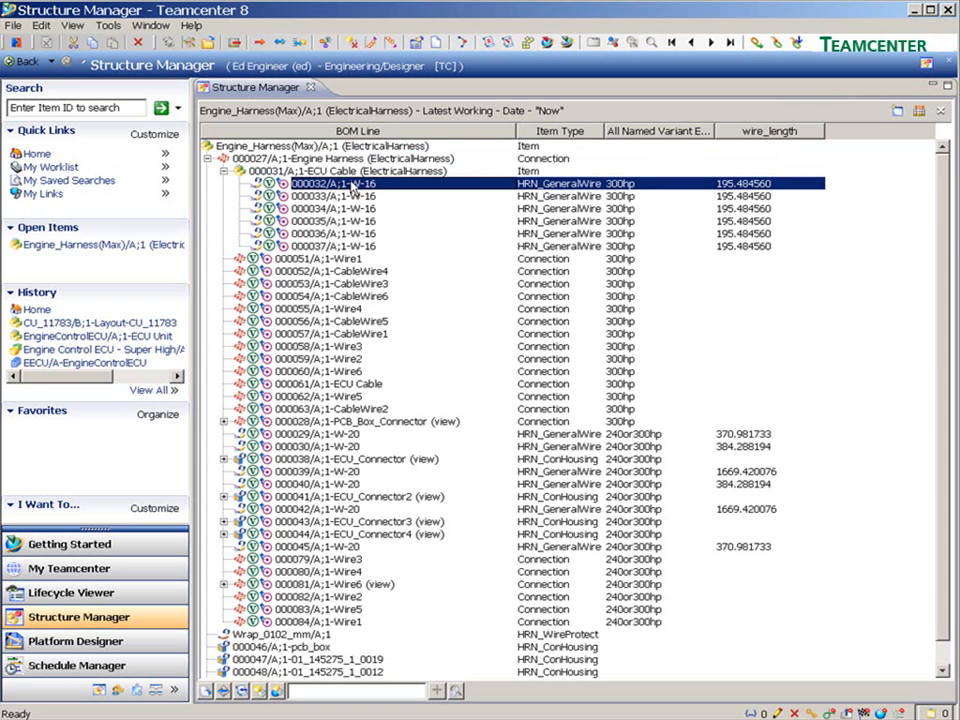
left_click(72, 24)
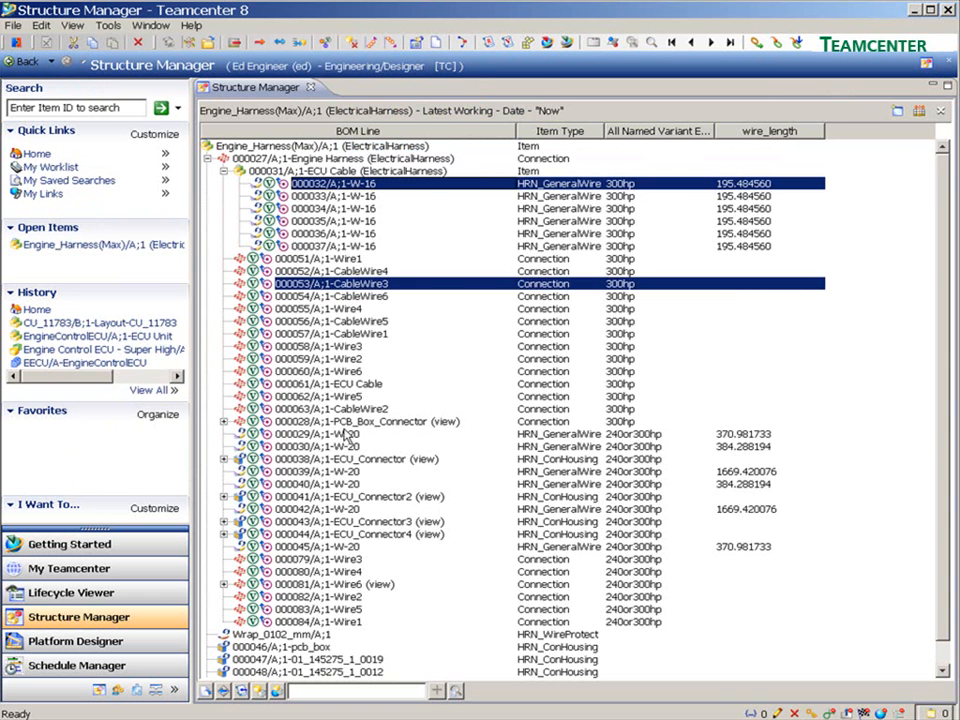
left_click(72, 24)
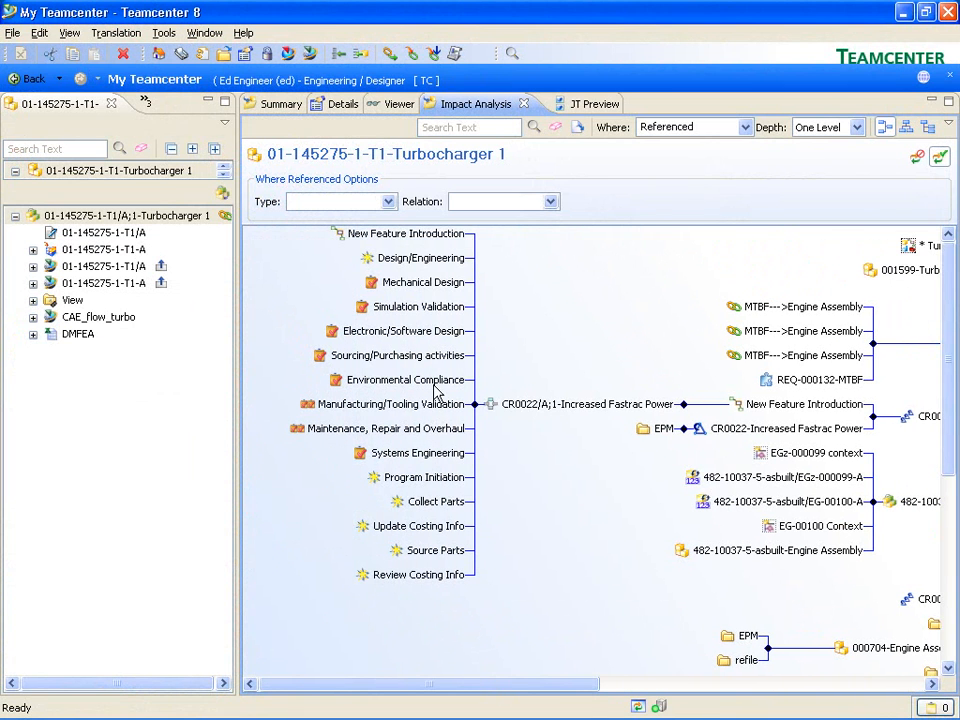
mouse_move(440, 290)
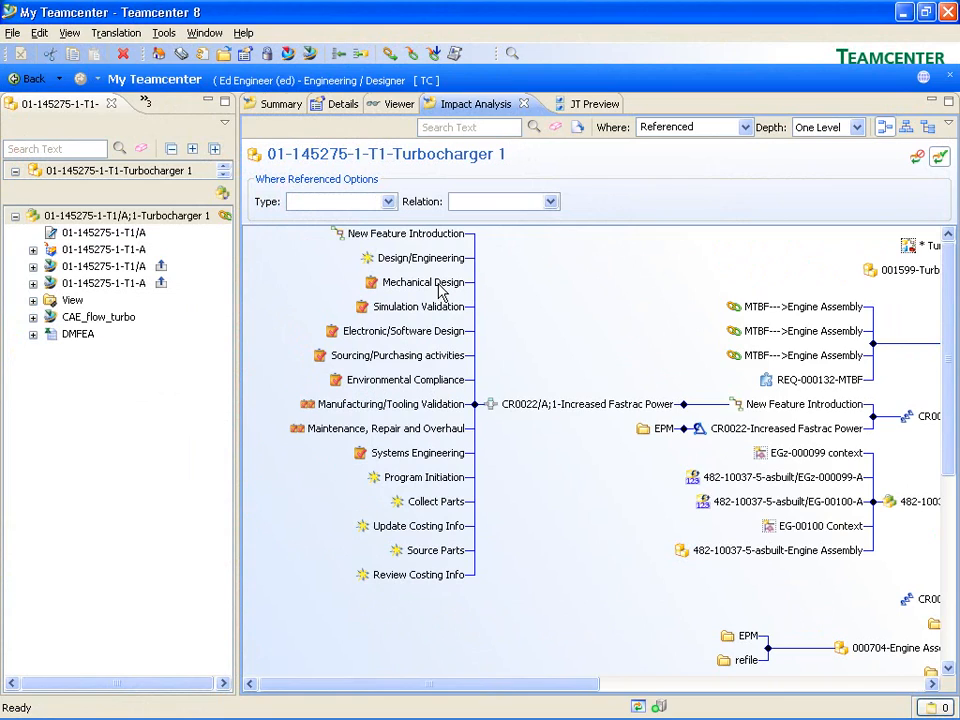